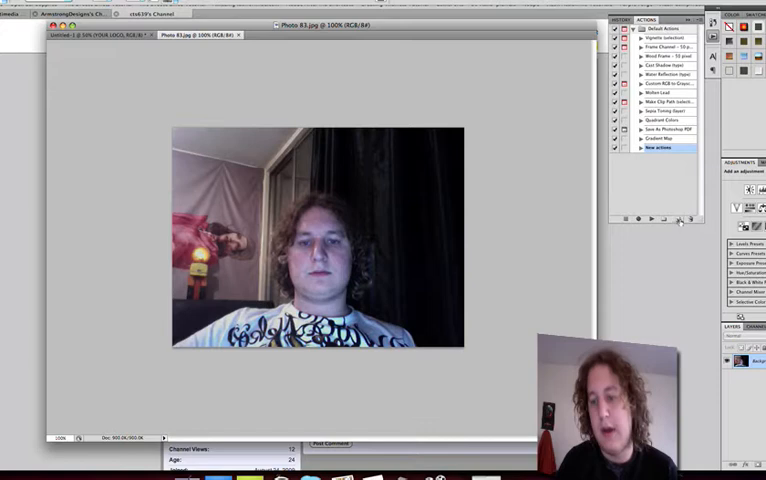
mouse_move(679, 219)
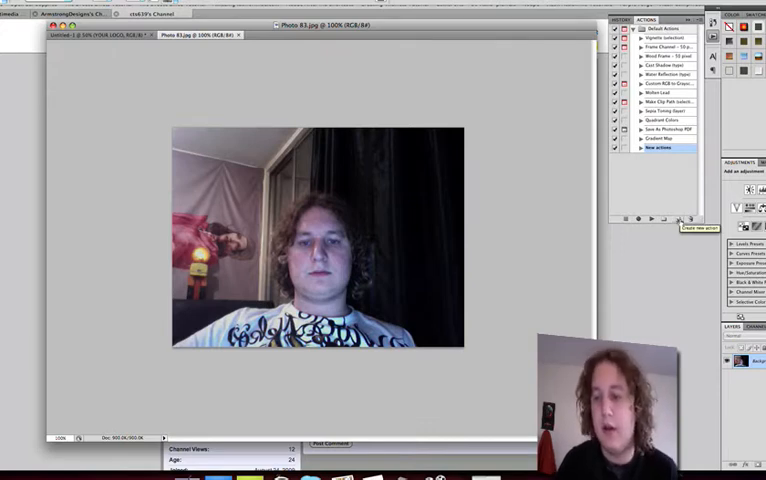
Create a new action in the Default Actions set, to be named Copyright
click(681, 218)
text(Copyright)
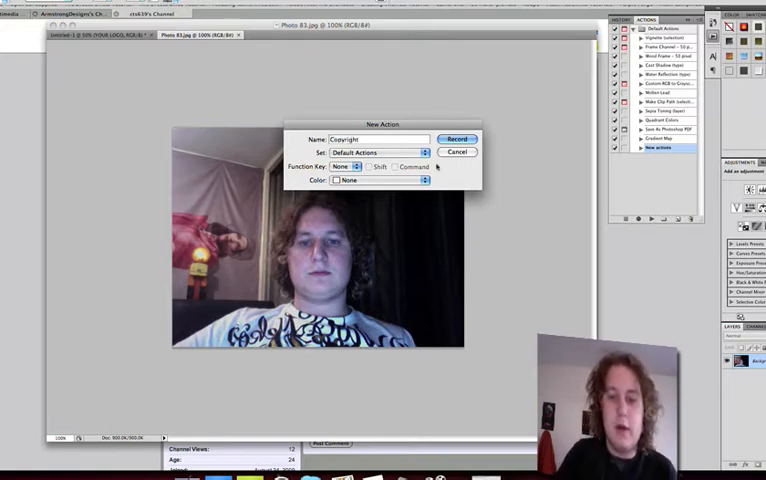
Begin recording the Copyright action from the New Action dialog
click(457, 139)
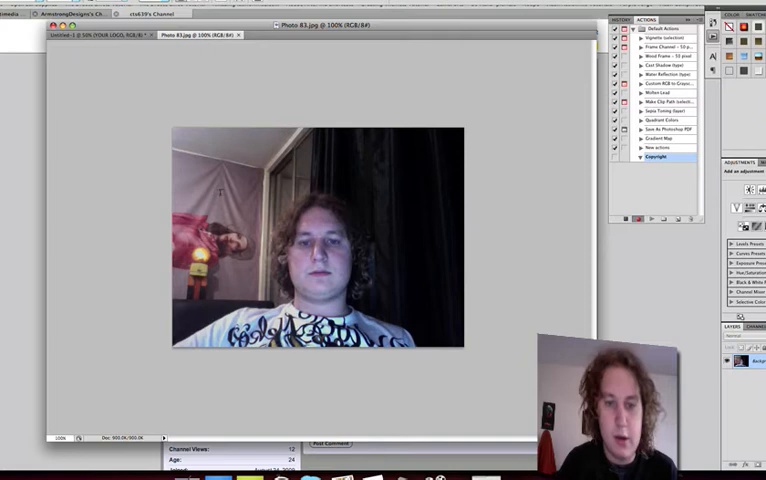
Add rotated, semi-transparent copyright text to the photo, then switch to the YOUR LOGO document
drag(214, 187, 458, 187)
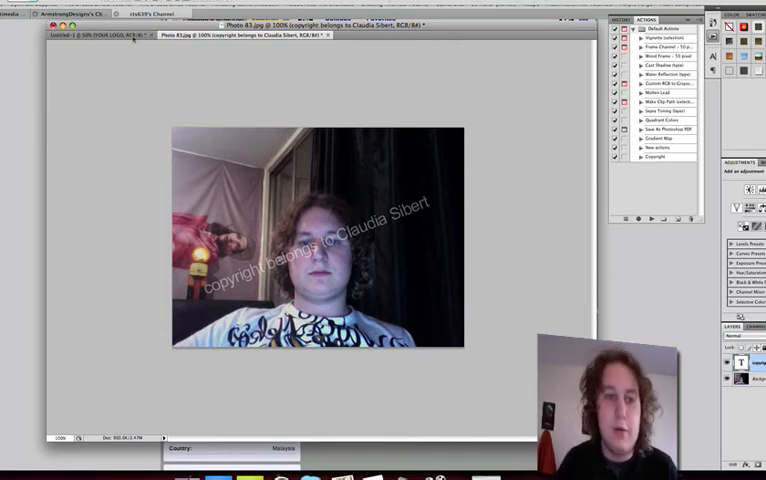
click(95, 38)
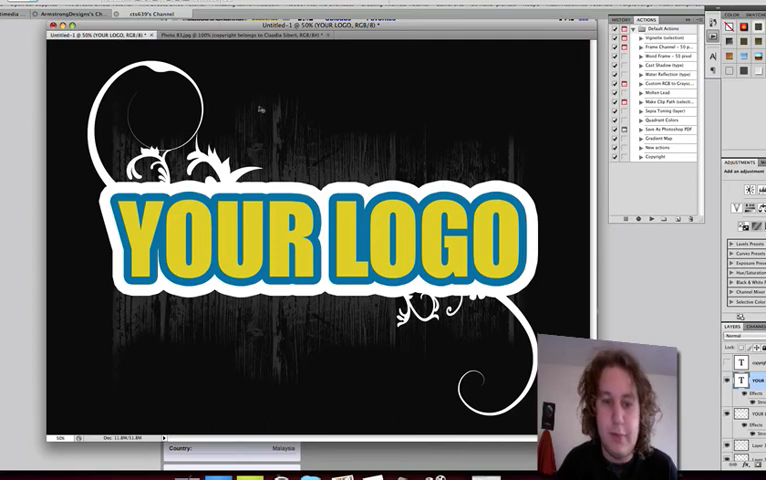